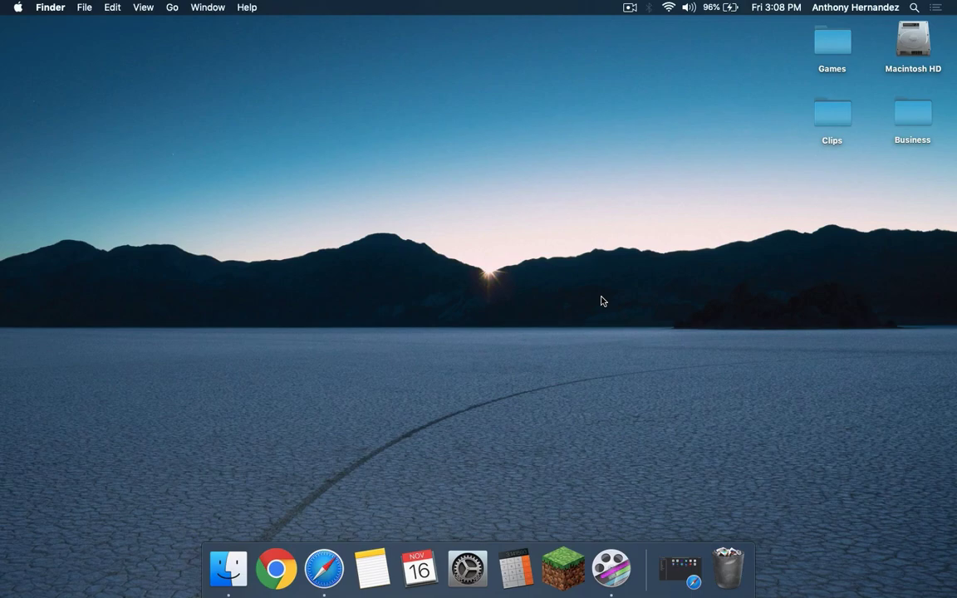
# Step: Go to optifine.net's Downloads page listing OptiFine HD Ultra builds for 1.13.2 and earlier
pyautogui.click(324, 569)
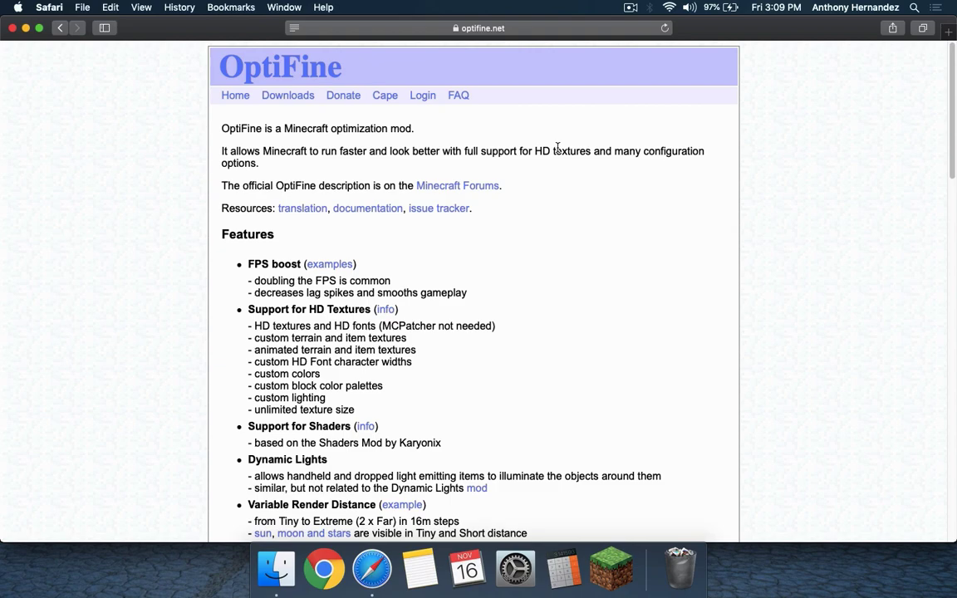
pyautogui.click(288, 95)
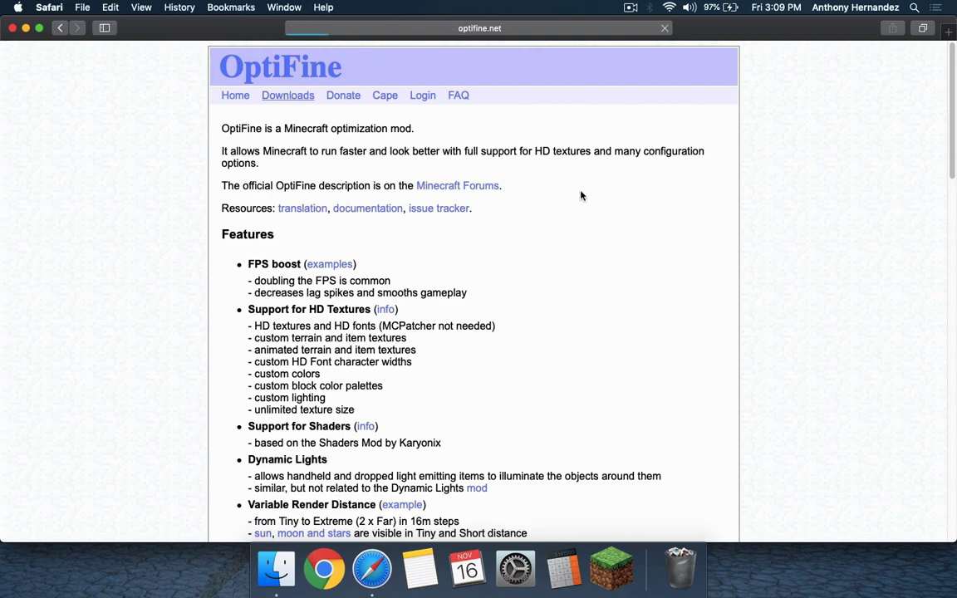
pyautogui.click(288, 95)
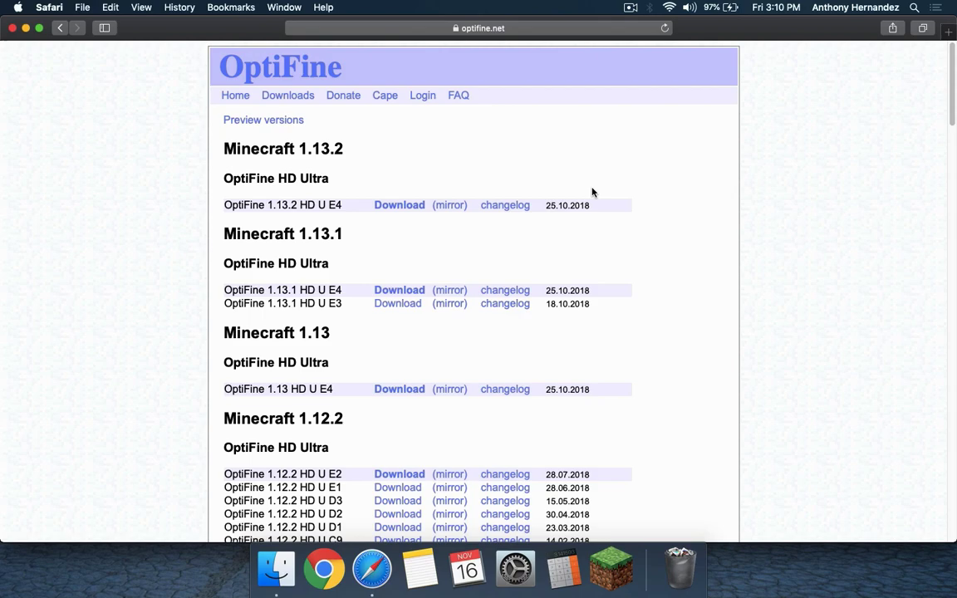
pyautogui.moveTo(325, 155)
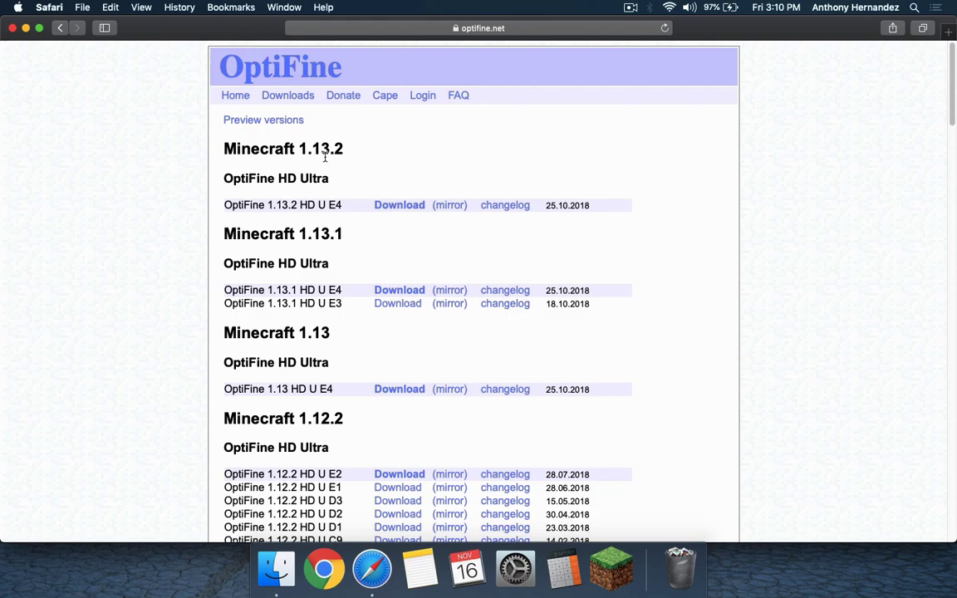
pyautogui.moveTo(346, 189)
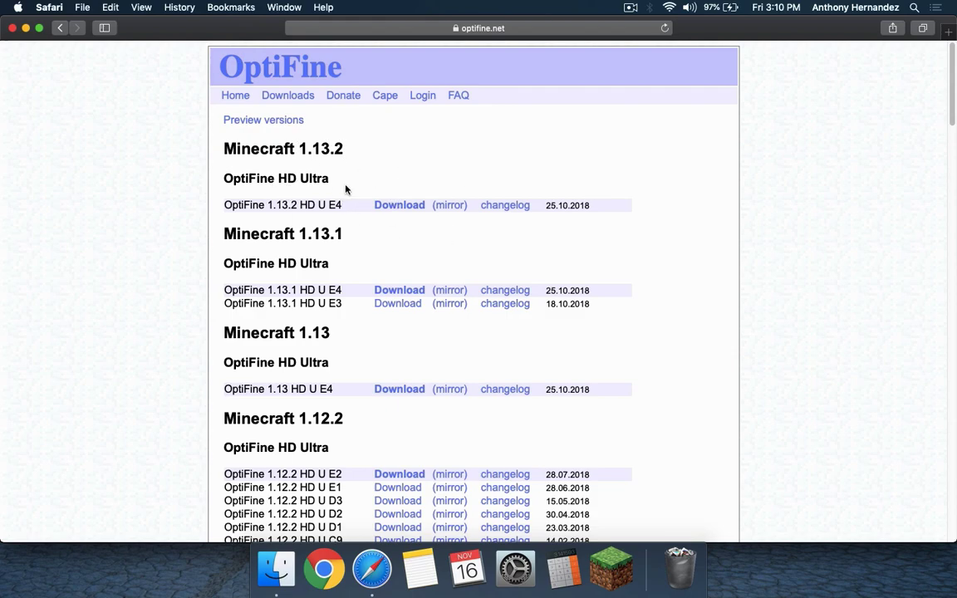
pyautogui.moveTo(399, 205)
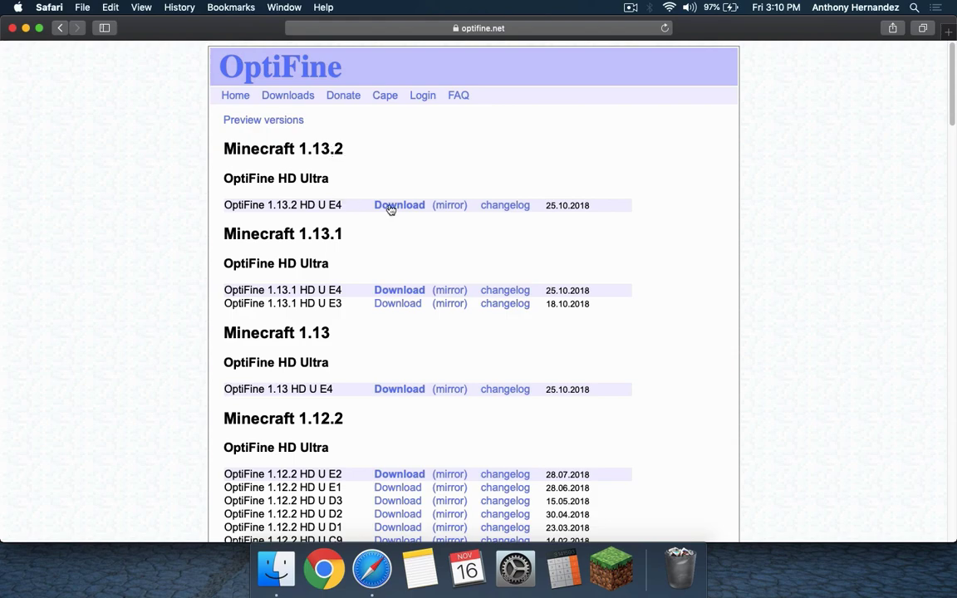
# Step: Download OptiFine_1.13.2_HD_U_E4.jar, check the download progress, and quit Safari
pyautogui.click(398, 205)
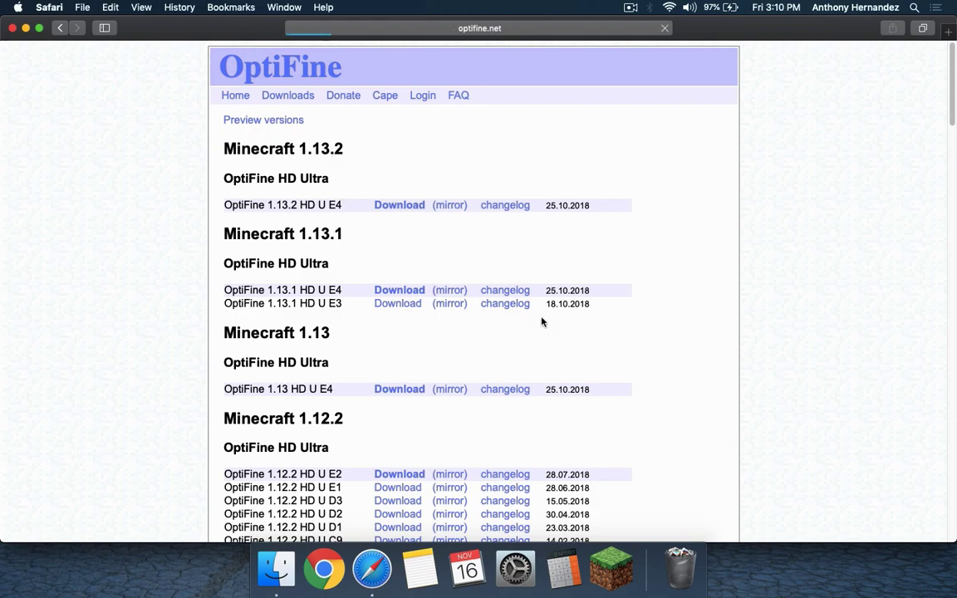
pyautogui.click(399, 205)
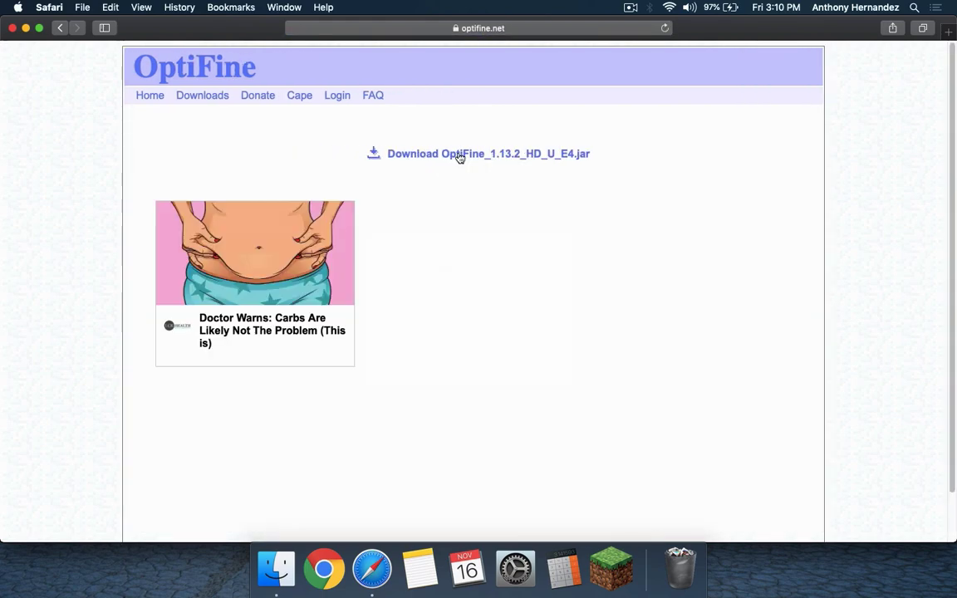
pyautogui.click(487, 153)
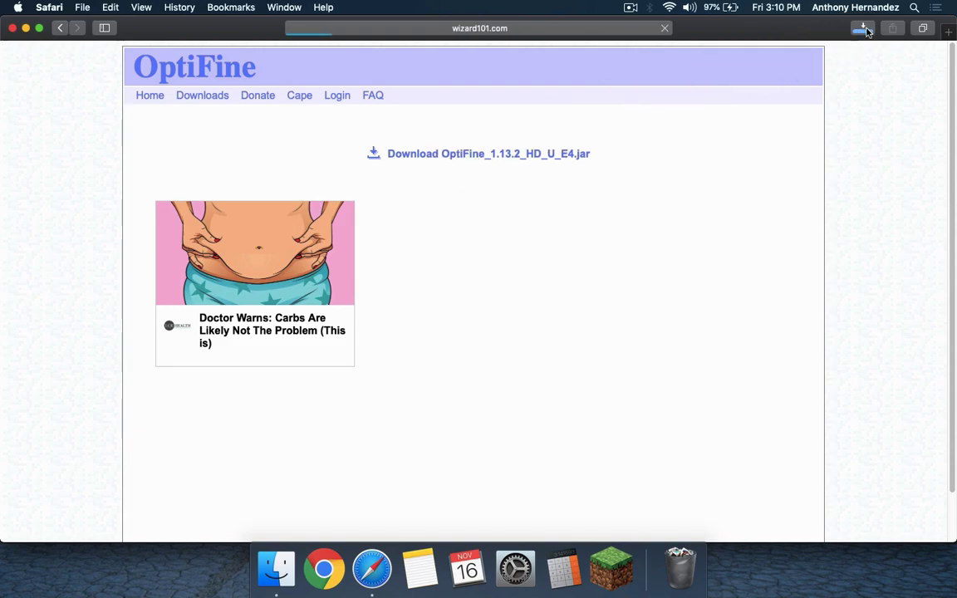
pyautogui.click(862, 28)
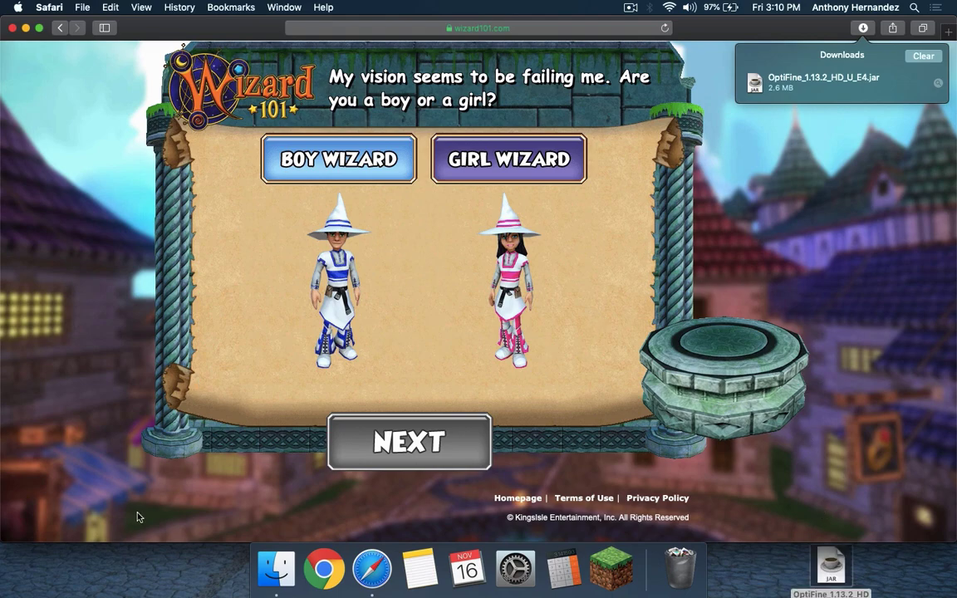
pyautogui.moveTo(171, 449)
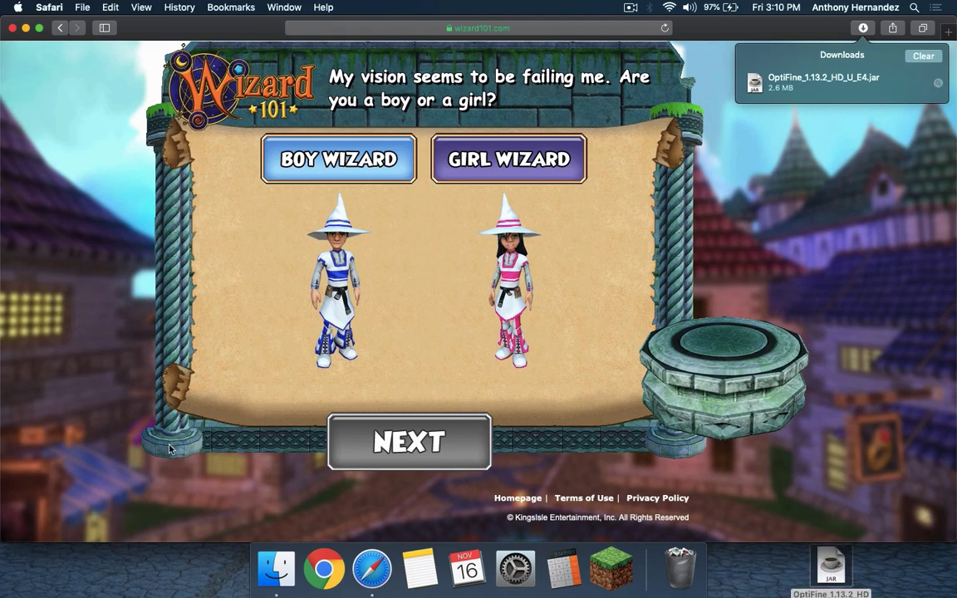
pyautogui.click(49, 7)
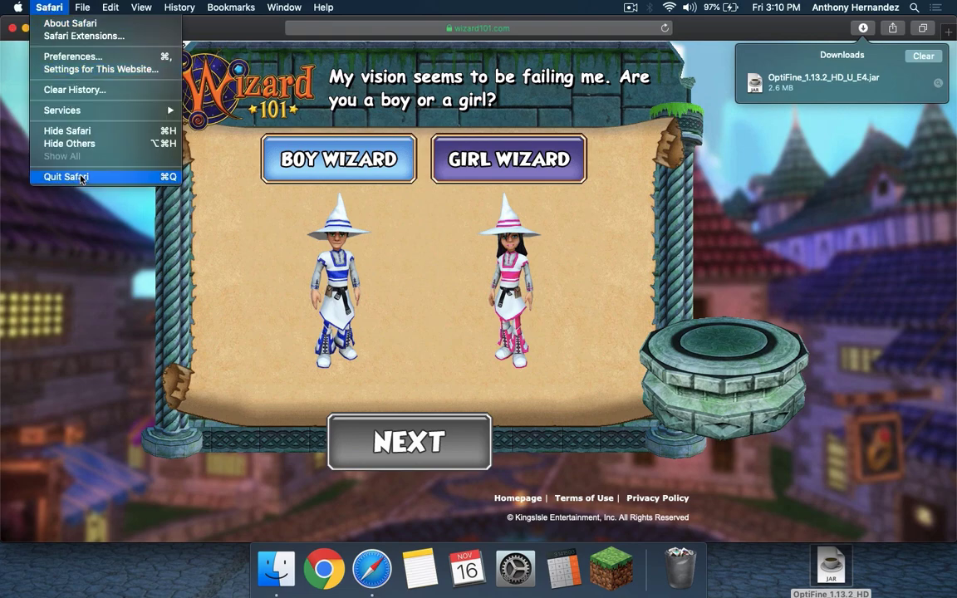
pyautogui.click(66, 176)
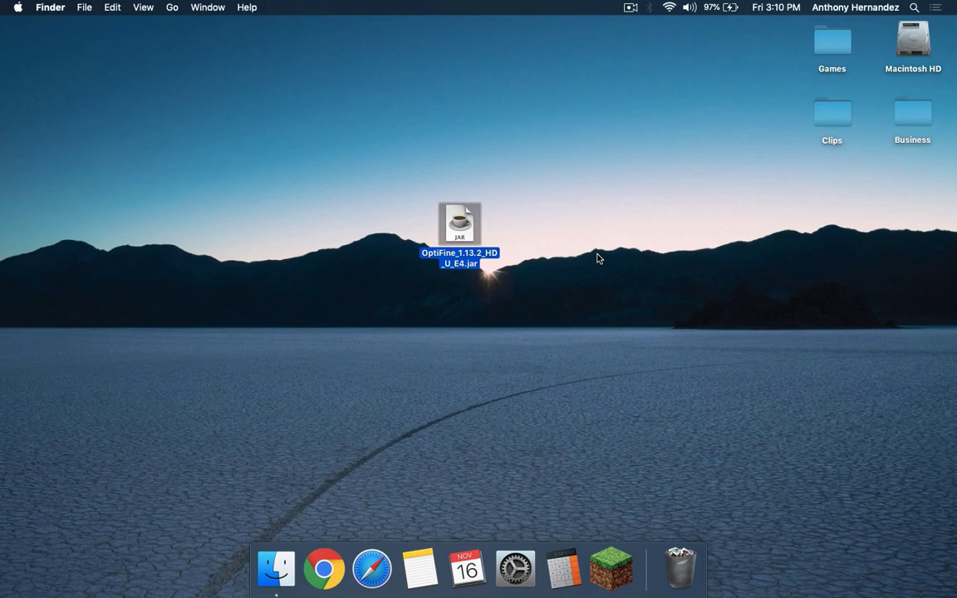
pyautogui.moveTo(631, 373)
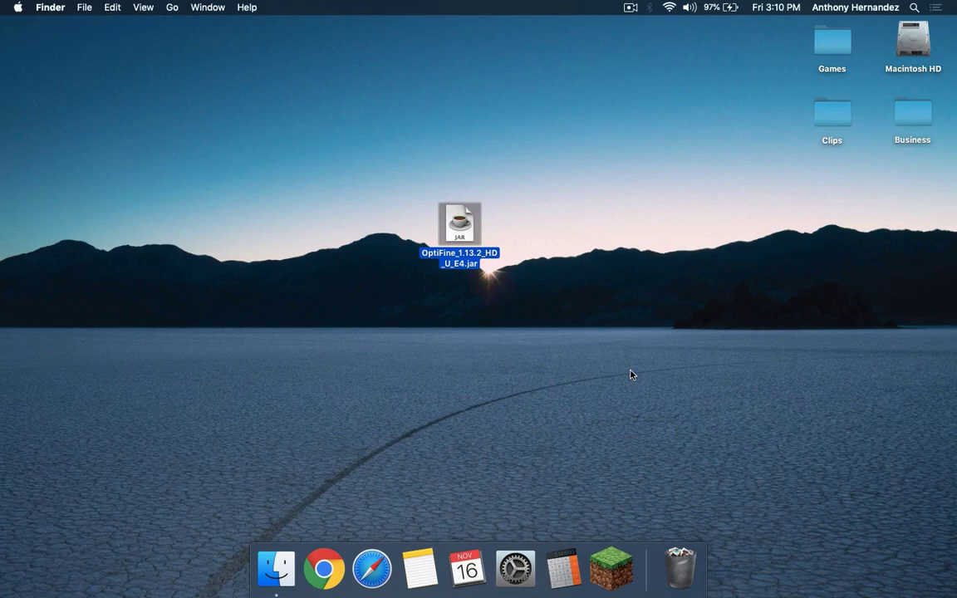
pyautogui.moveTo(612, 568)
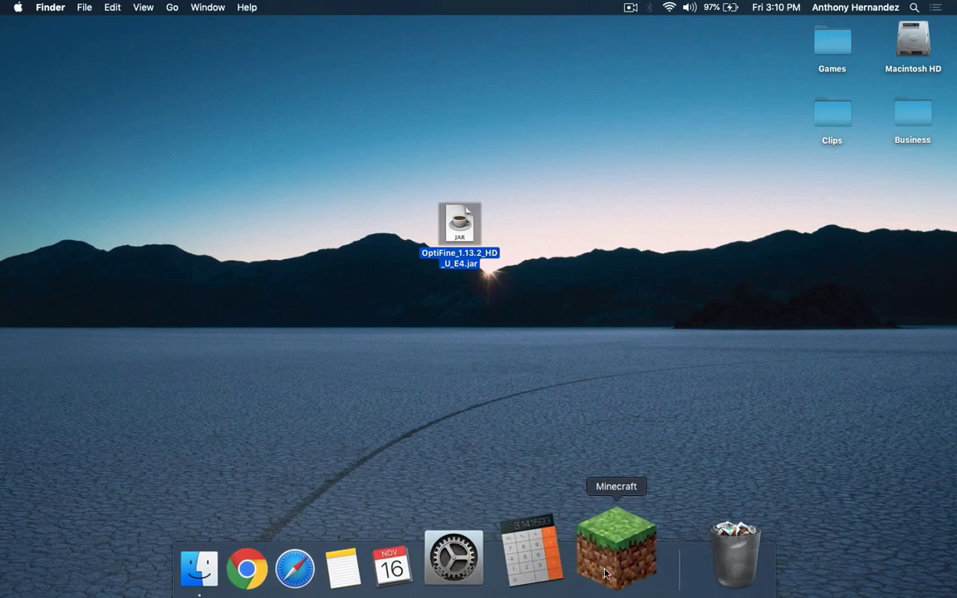
pyautogui.click(615, 548)
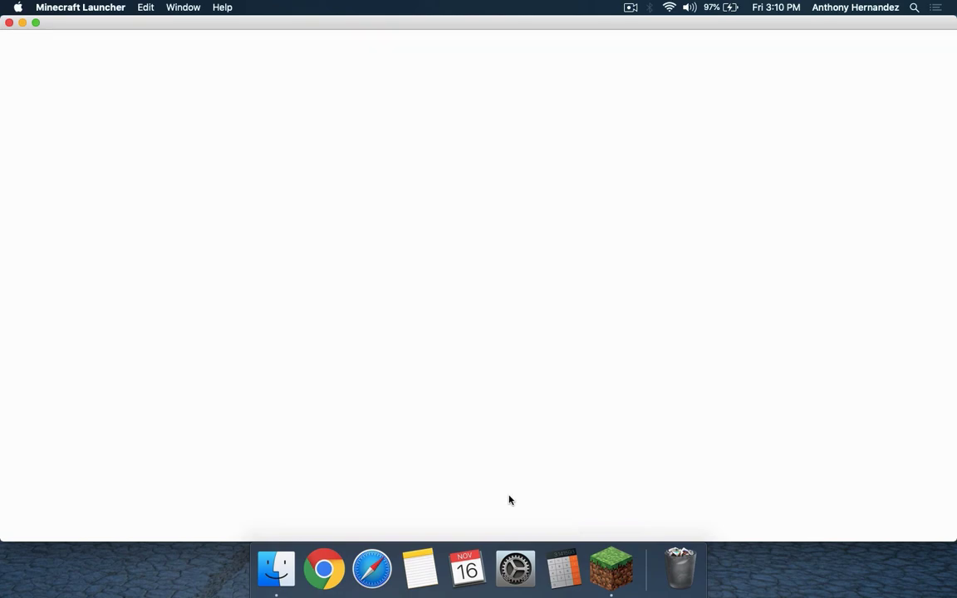
pyautogui.click(611, 569)
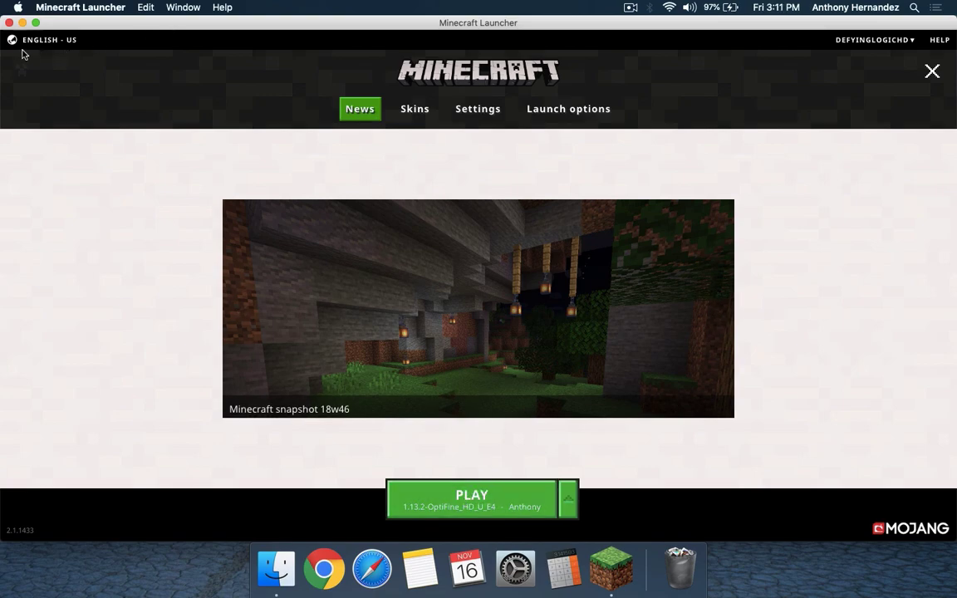
pyautogui.click(932, 70)
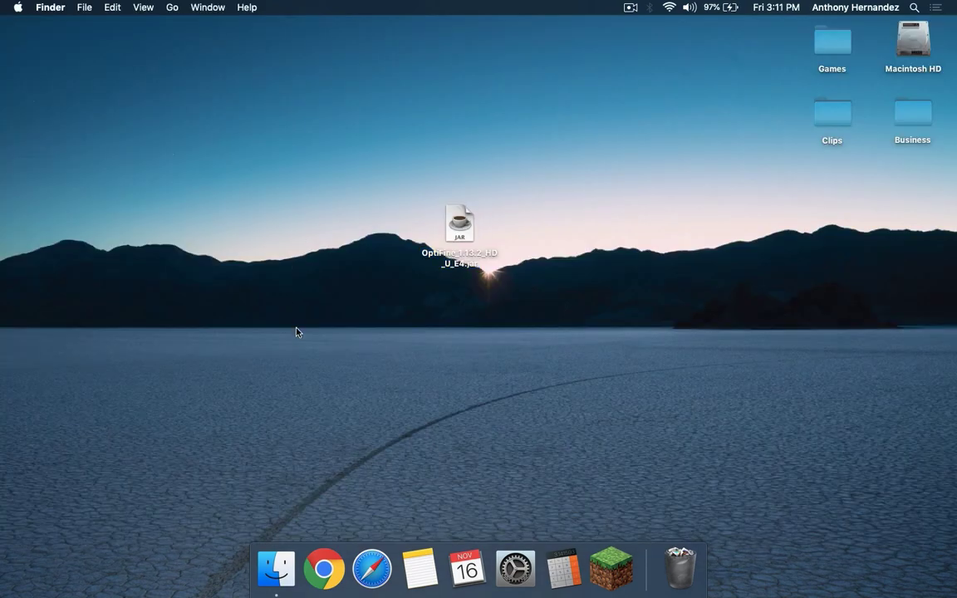
# Step: Run the OptiFine jar with Jar Launcher after the unverified-developer warning, then reopen Minecraft Launcher
pyautogui.click(459, 224)
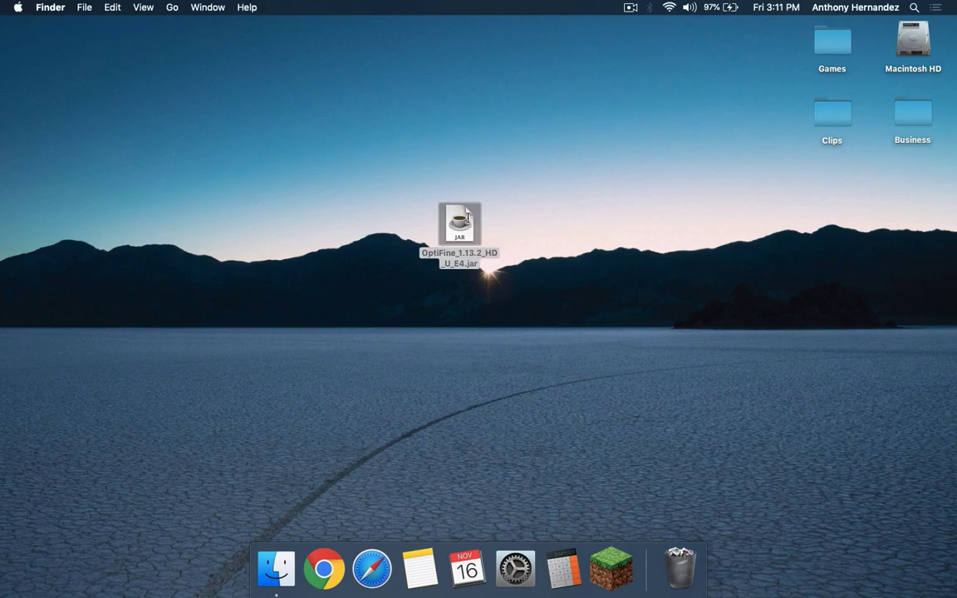
pyautogui.doubleClick(459, 224)
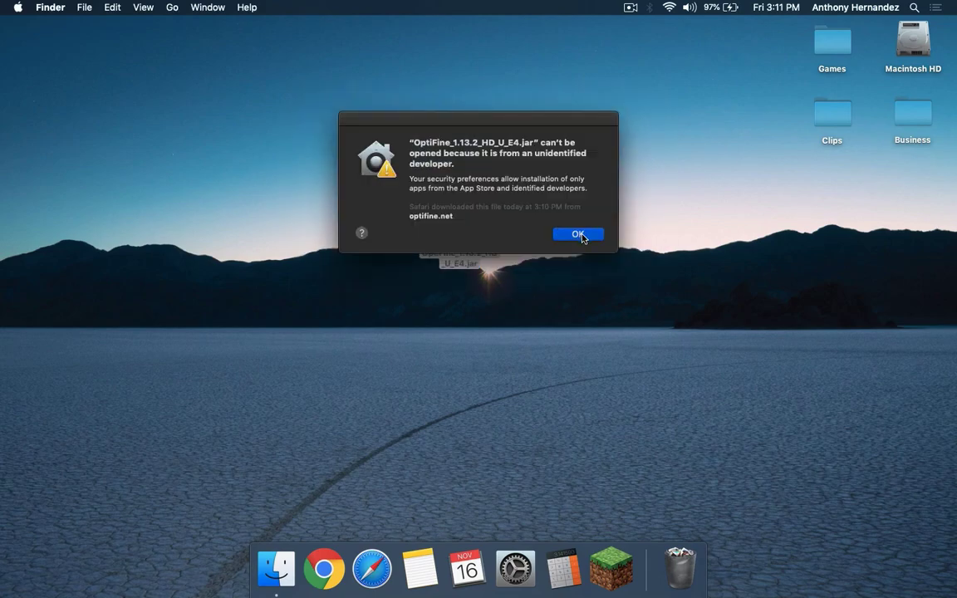
pyautogui.click(578, 234)
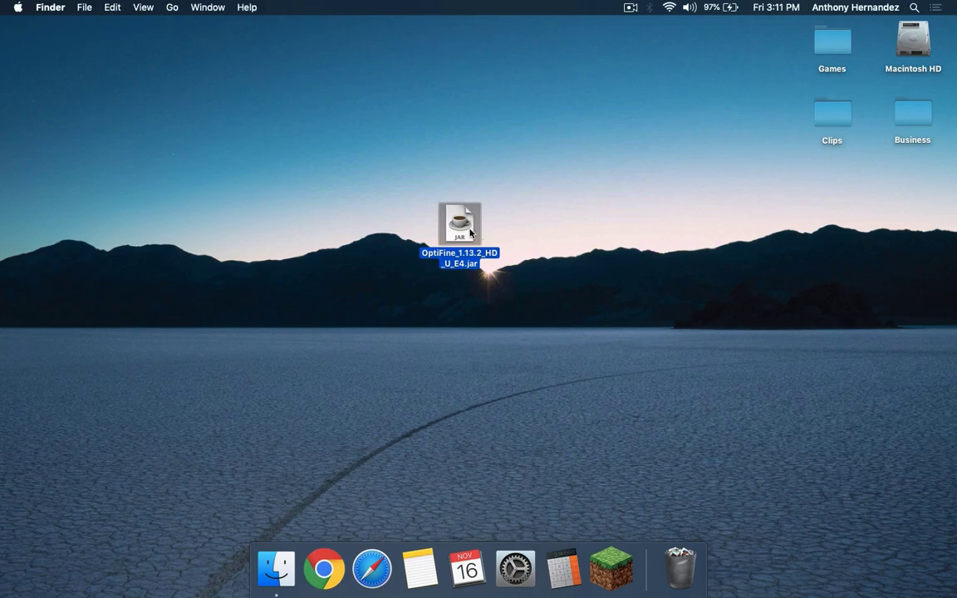
pyautogui.rightClick(459, 224)
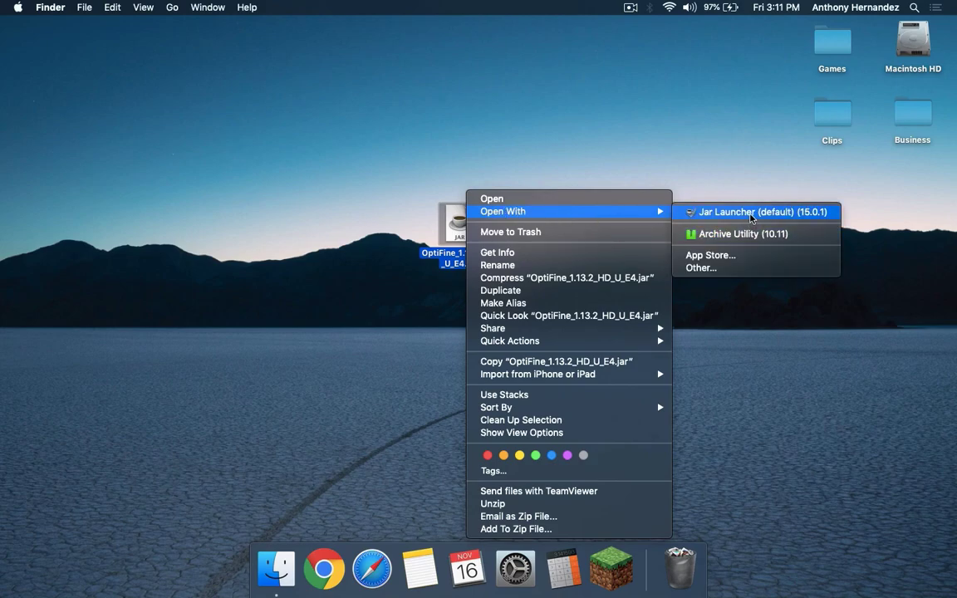
pyautogui.click(754, 212)
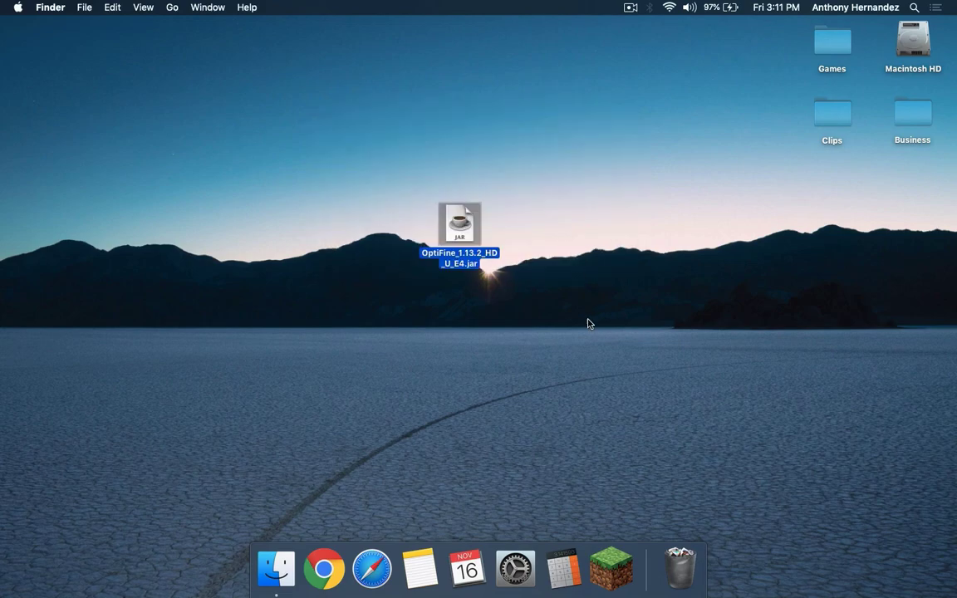
pyautogui.doubleClick(459, 224)
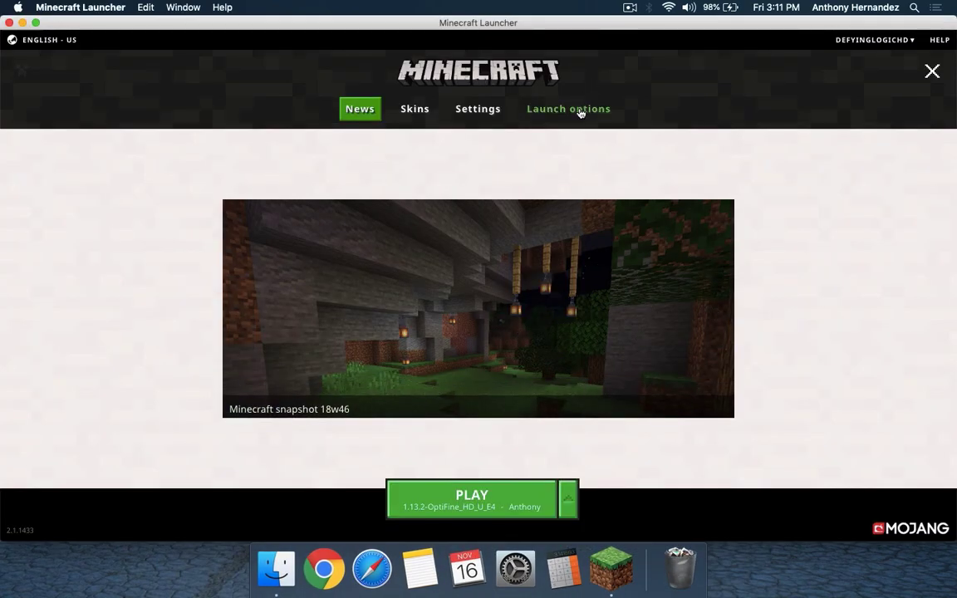
# Step: Confirm the Anthony profile's version is release 1.13.2-OptiFine_HD_U_E4, then close the launcher
pyautogui.click(568, 108)
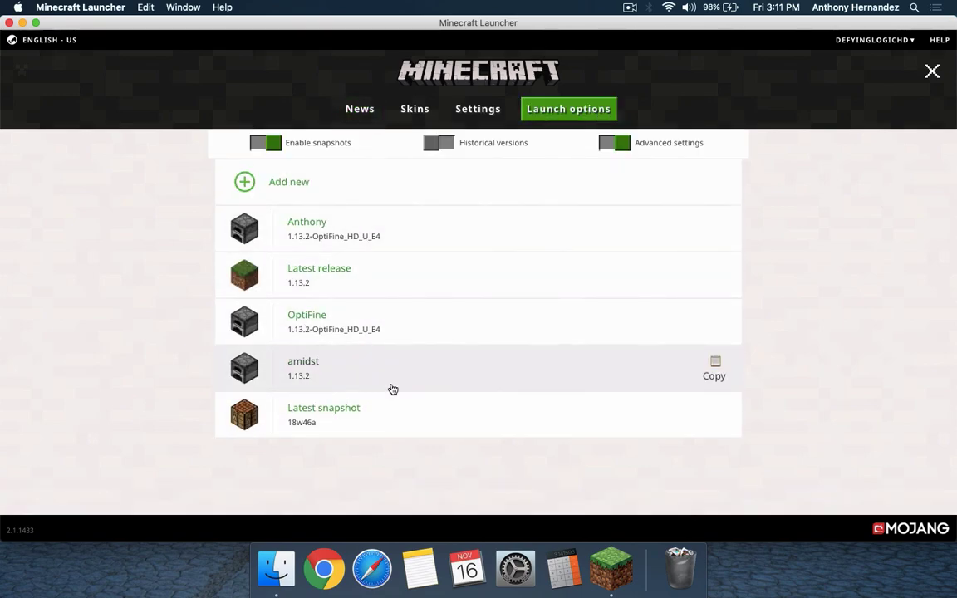
pyautogui.moveTo(297, 321)
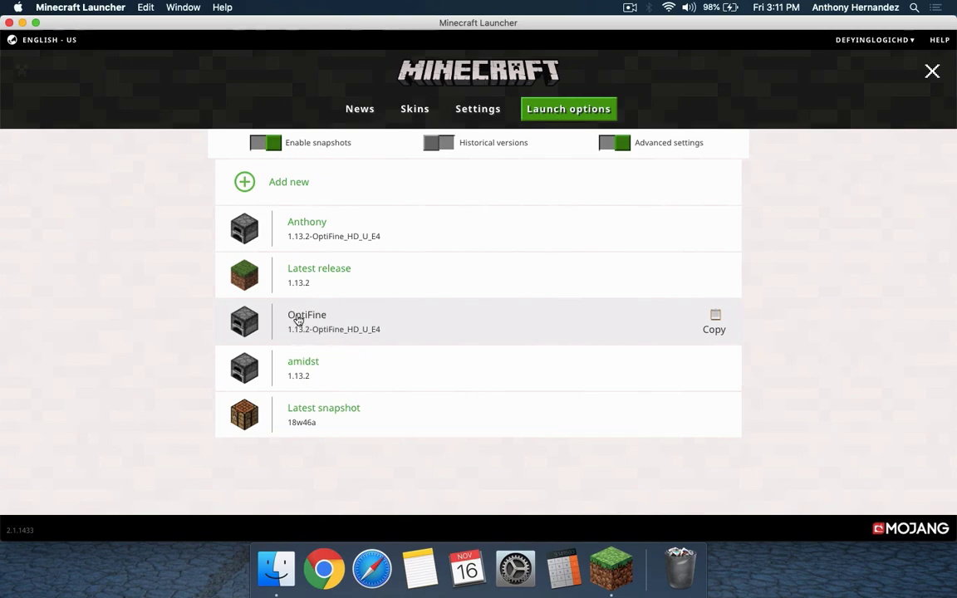
pyautogui.moveTo(323, 329)
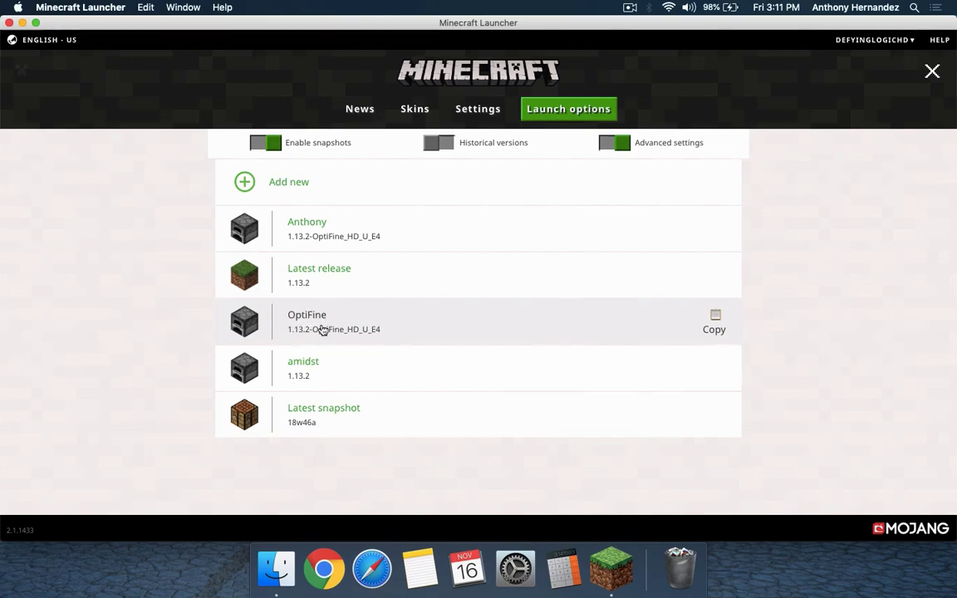
pyautogui.moveTo(388, 223)
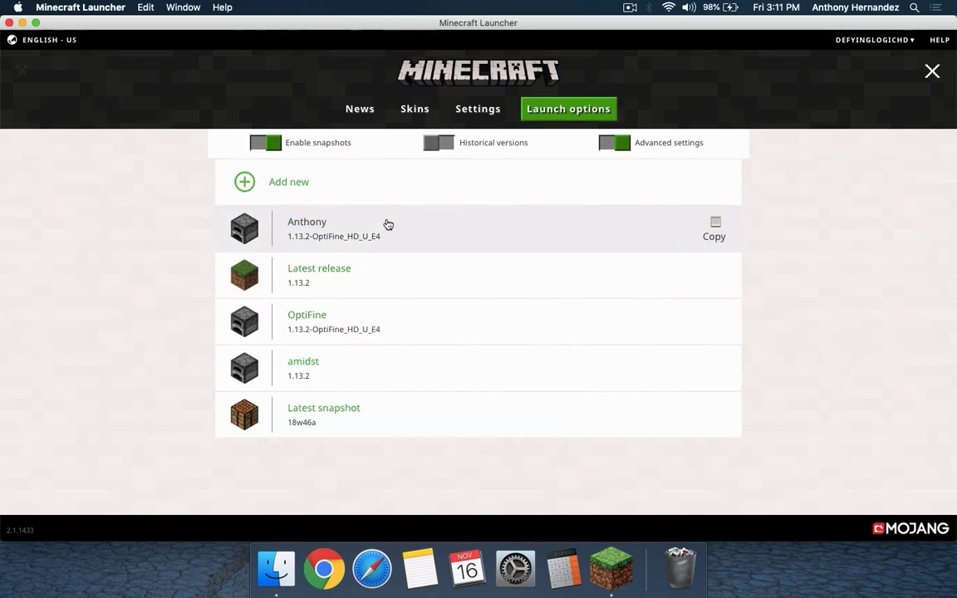
pyautogui.click(333, 228)
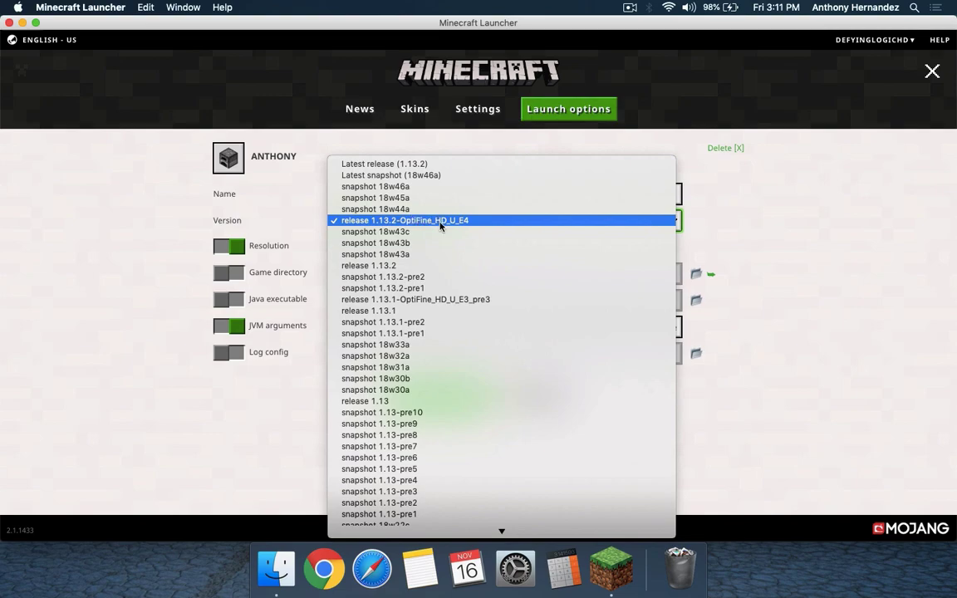
pyautogui.moveTo(481, 232)
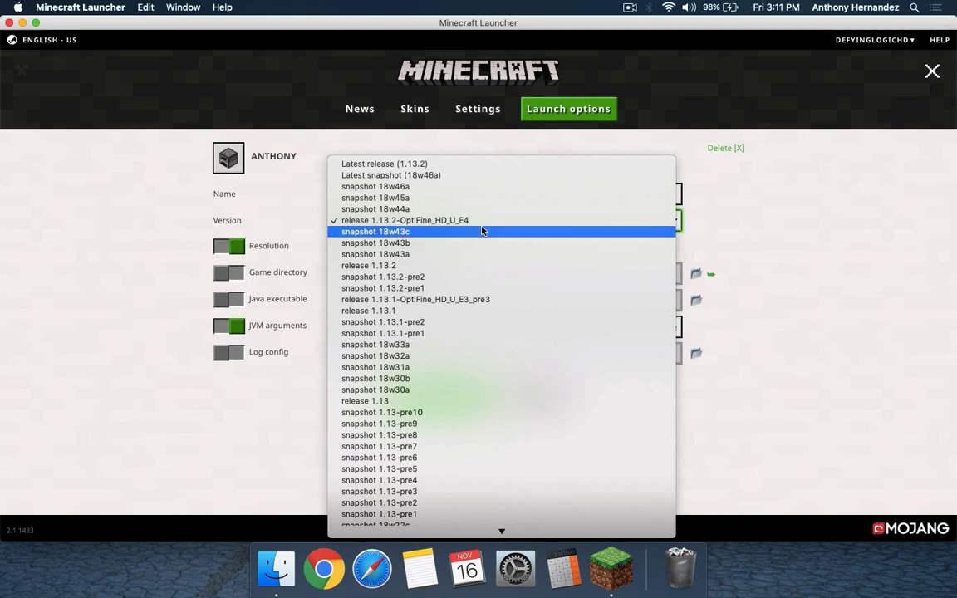
pyautogui.click(404, 220)
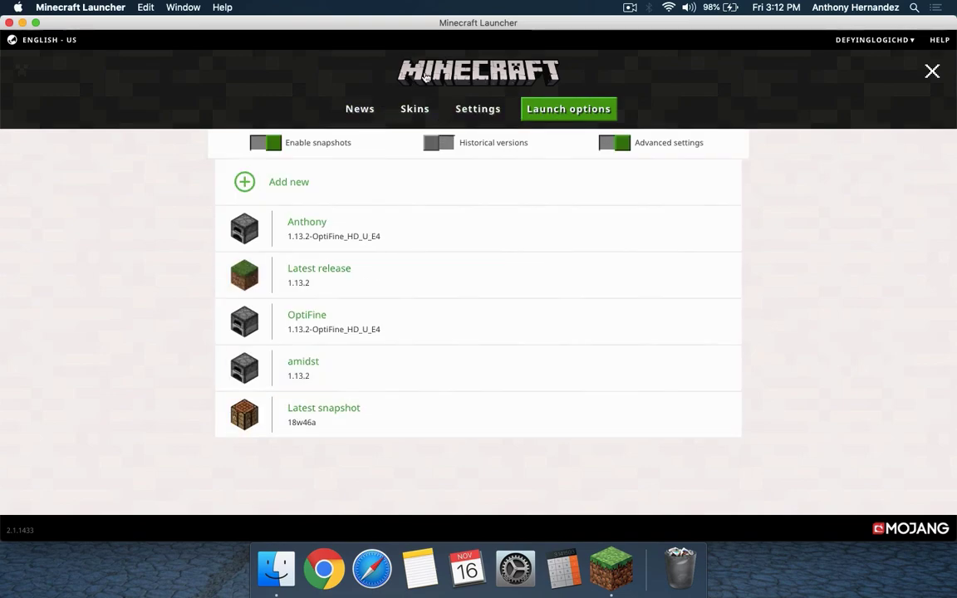
pyautogui.click(360, 108)
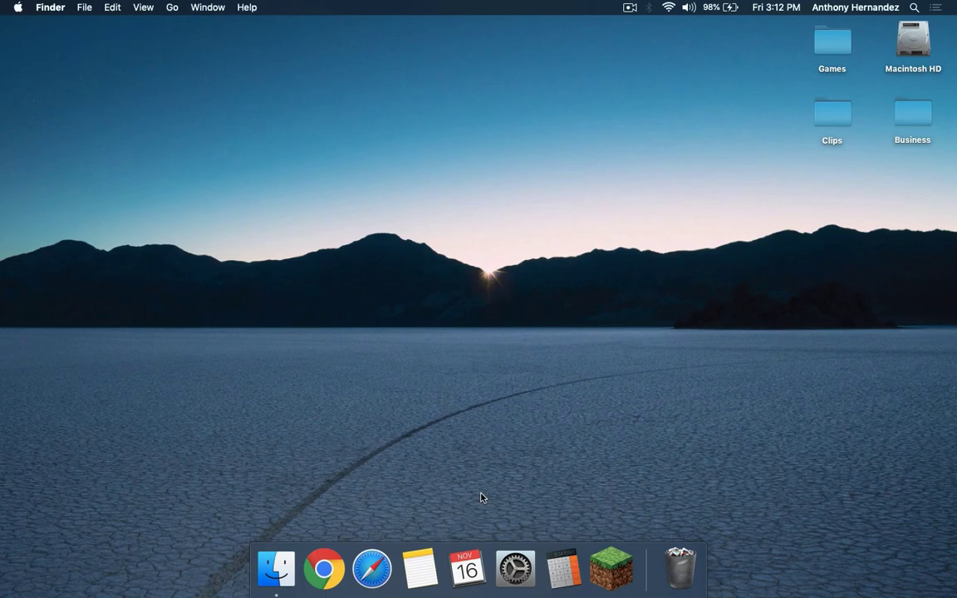
# Step: Check Options > Video Settings shows OptiFine HD E4 Ultra, then return to the title screen
pyautogui.click(611, 568)
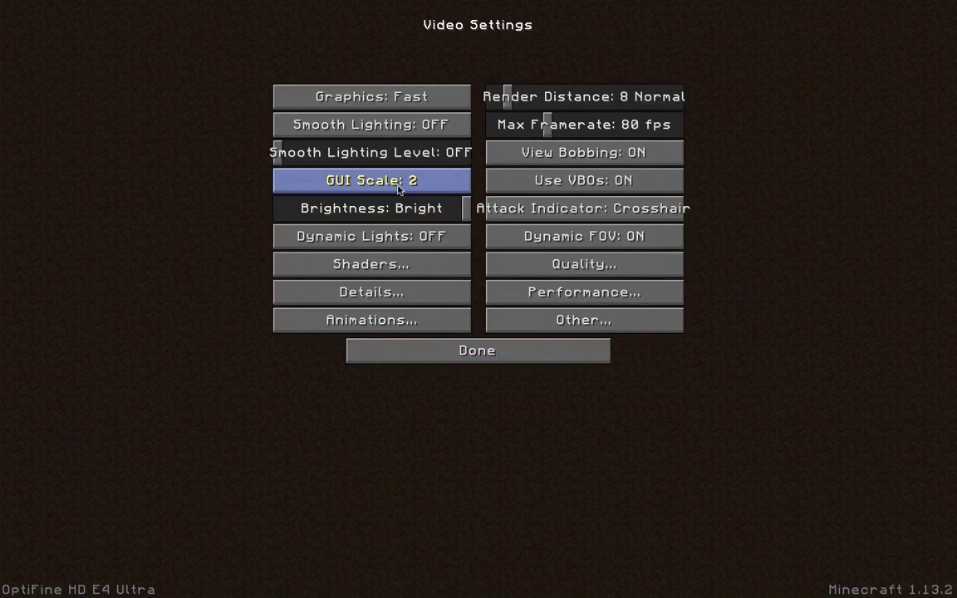
pyautogui.moveTo(370, 264)
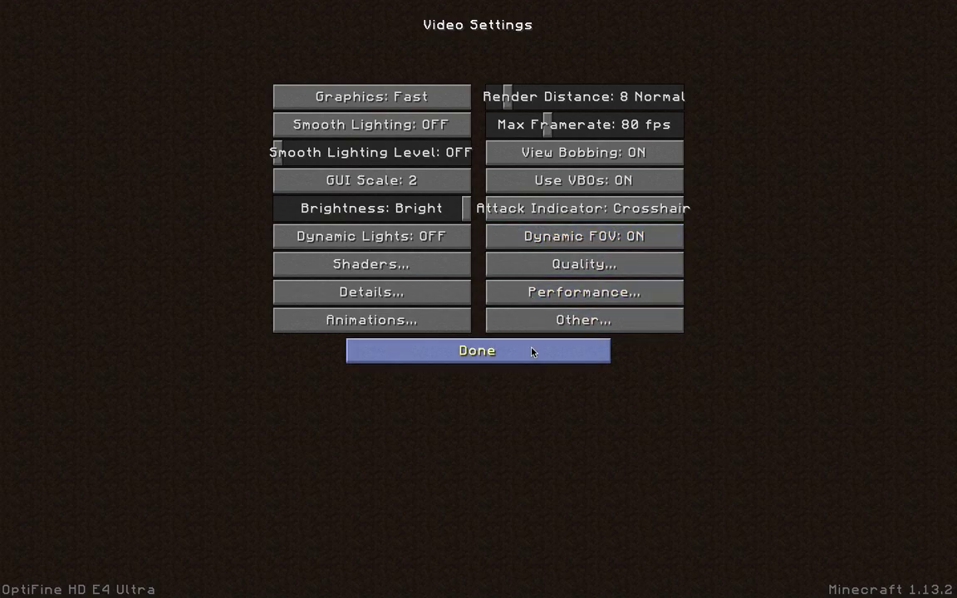
pyautogui.click(477, 350)
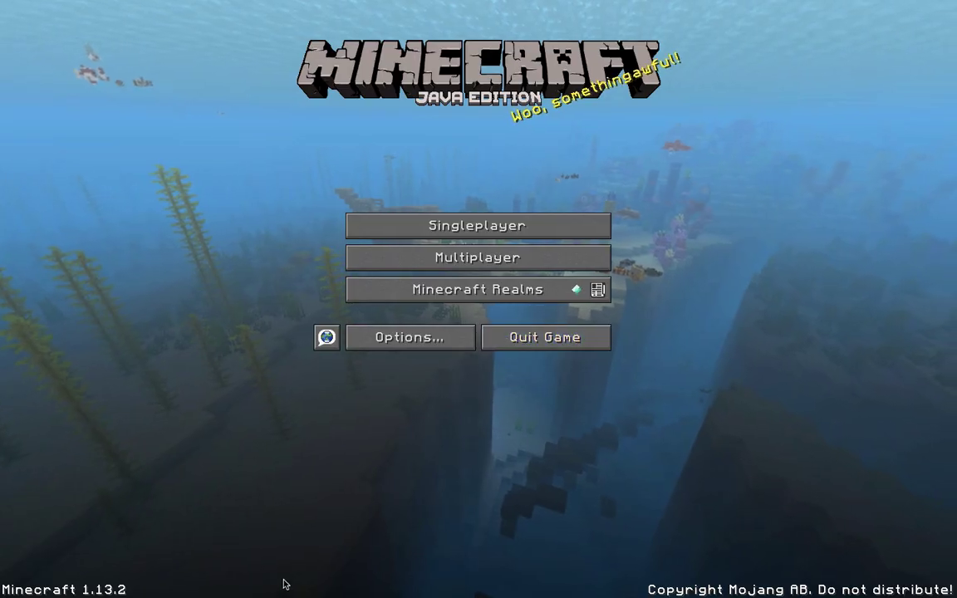
pyautogui.click(409, 337)
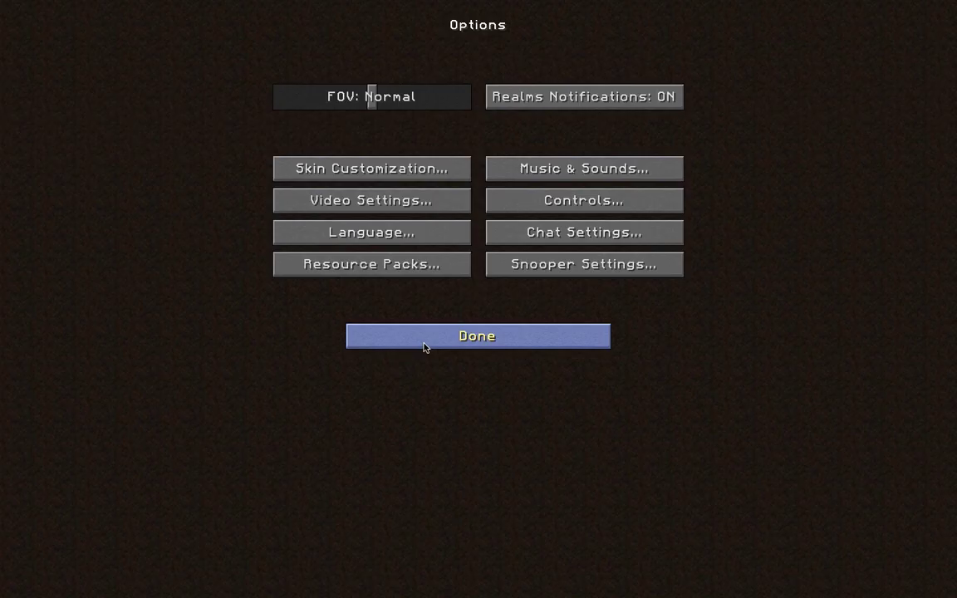
pyautogui.click(370, 200)
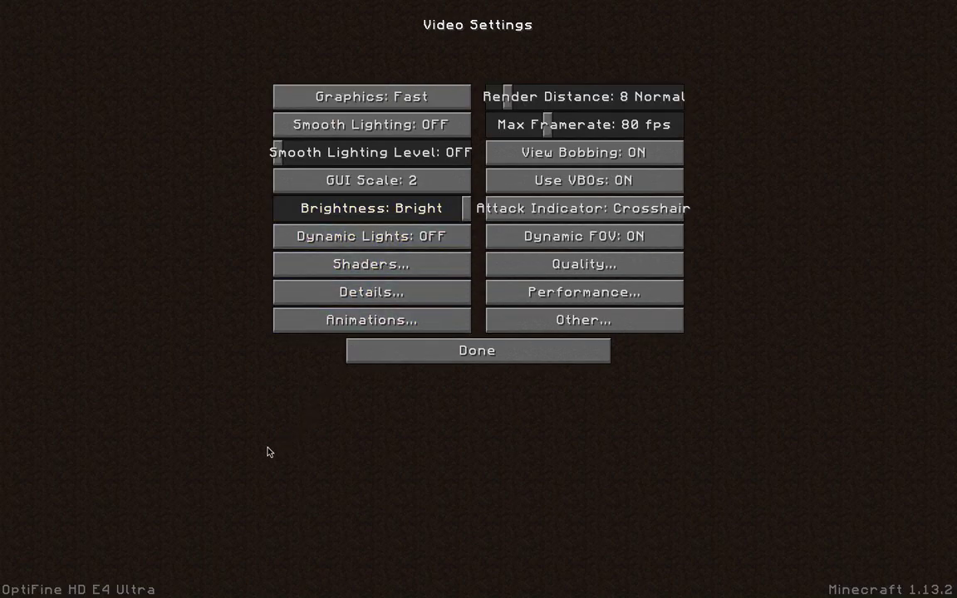
pyautogui.moveTo(58, 588)
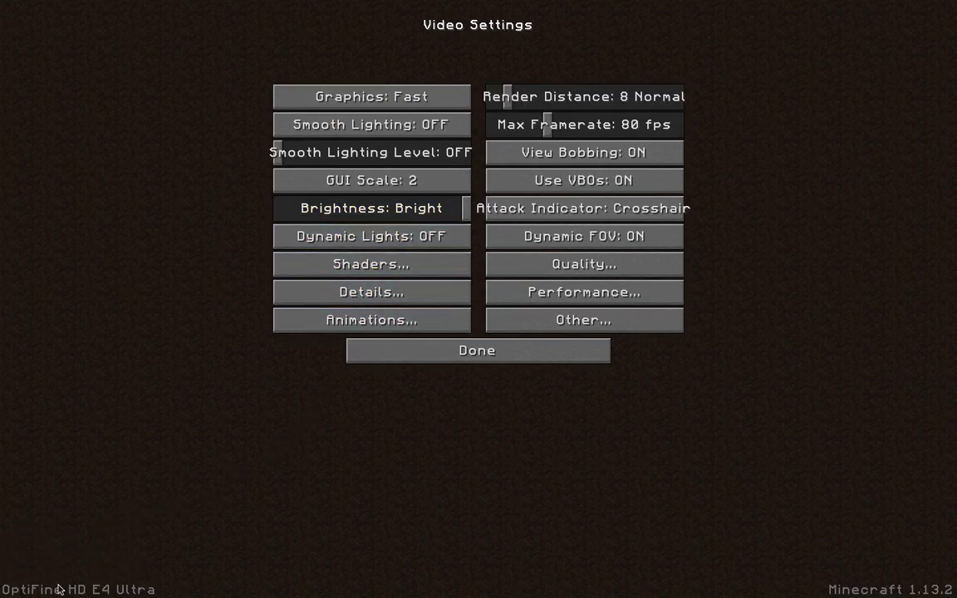
pyautogui.moveTo(20, 584)
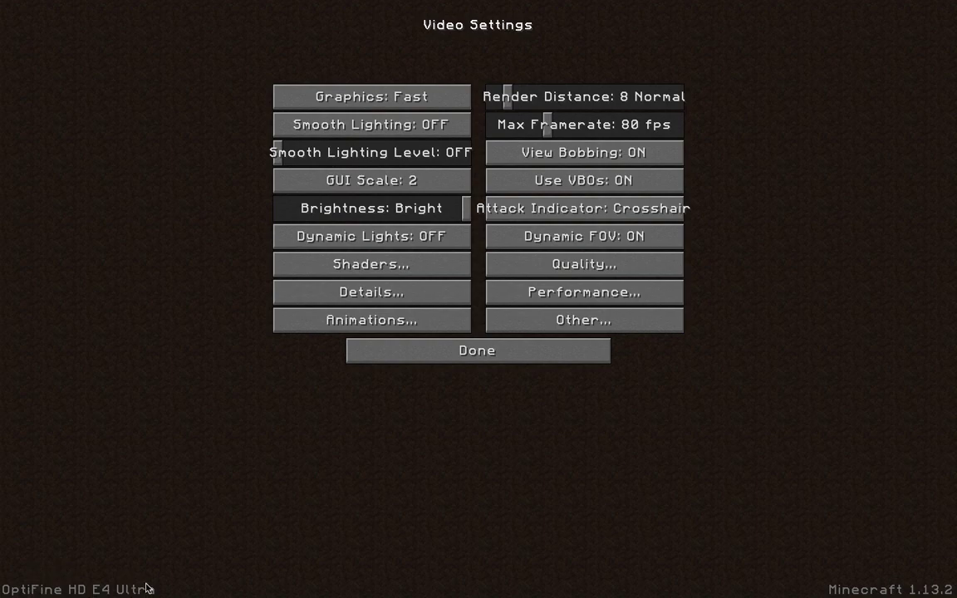
pyautogui.click(476, 349)
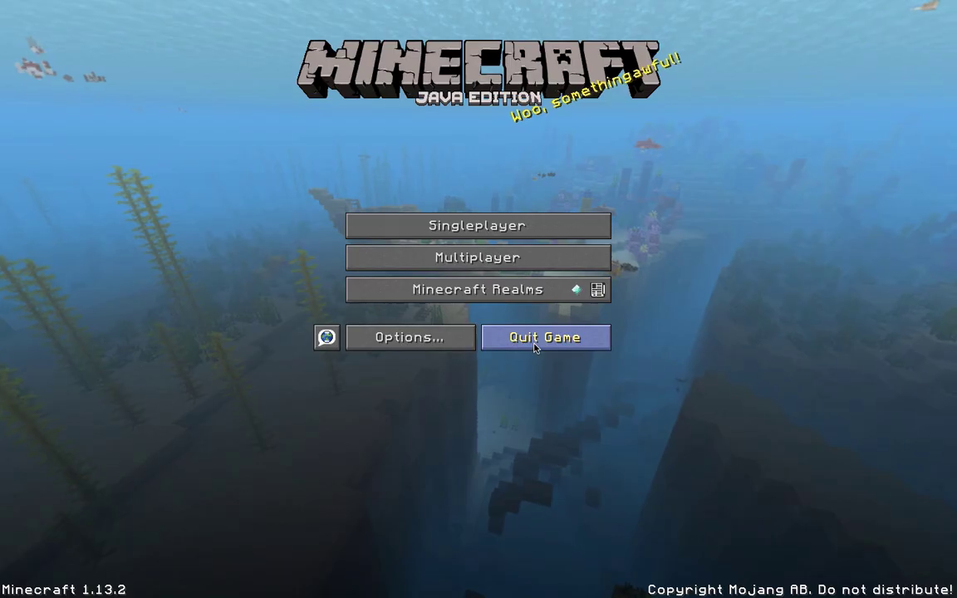
pyautogui.moveTo(572, 120)
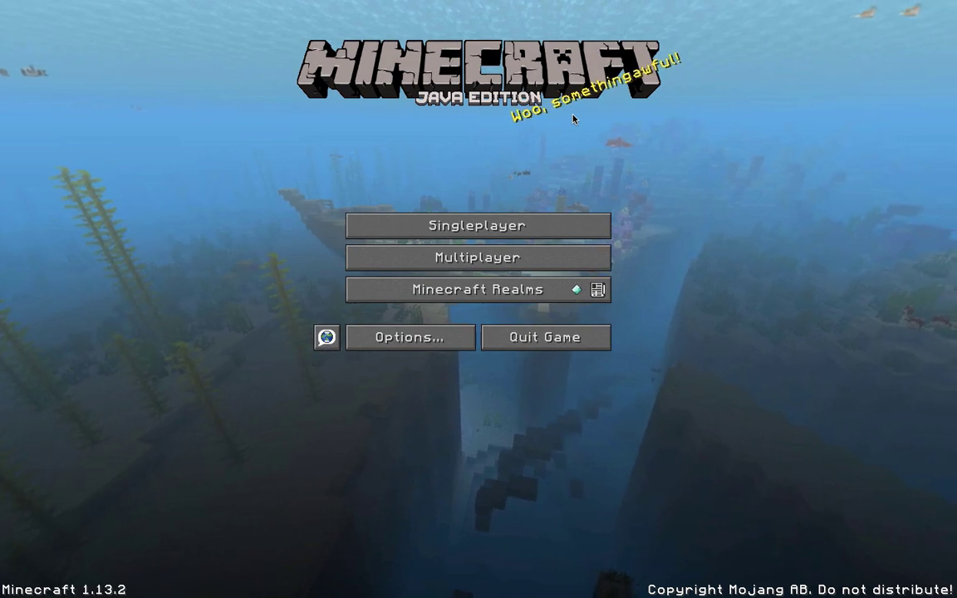